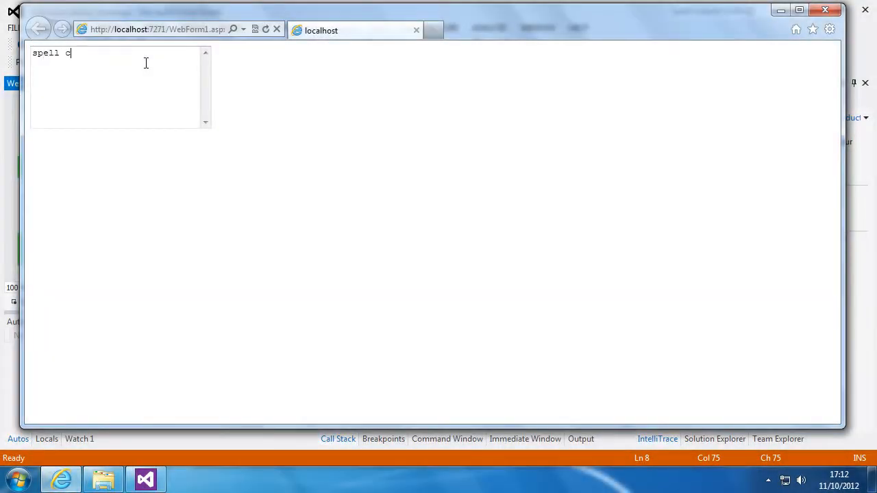
Step: Type 'heckking' in the test text box and pick a suggested correction for 'checkking'
{"action": "type", "text": "heckking"}
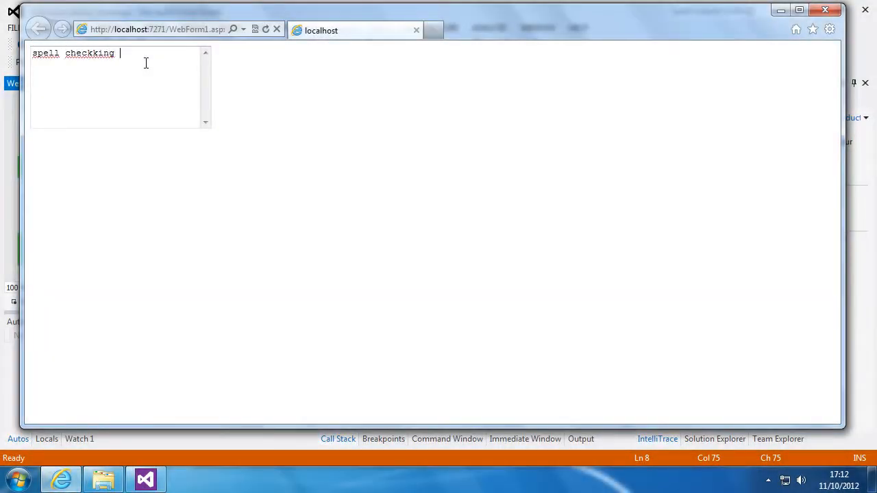
{"action": "right_click", "coordinate": [89, 53]}
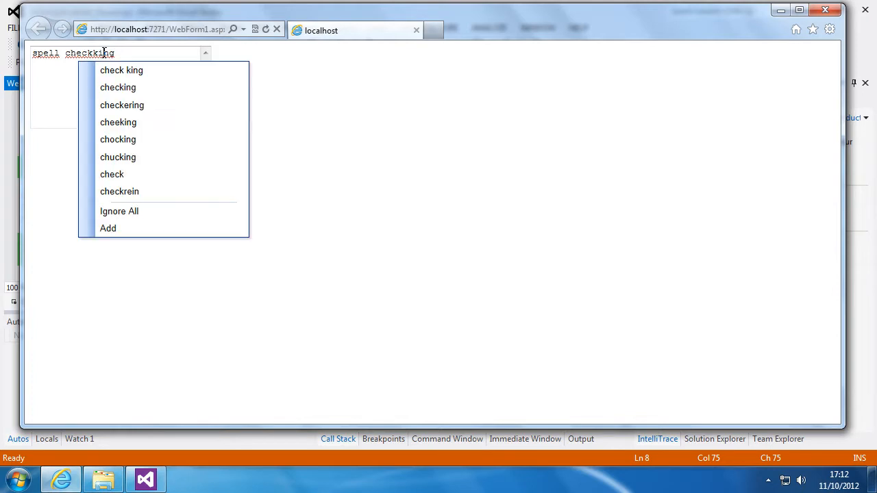
{"action": "left_click", "coordinate": [118, 87]}
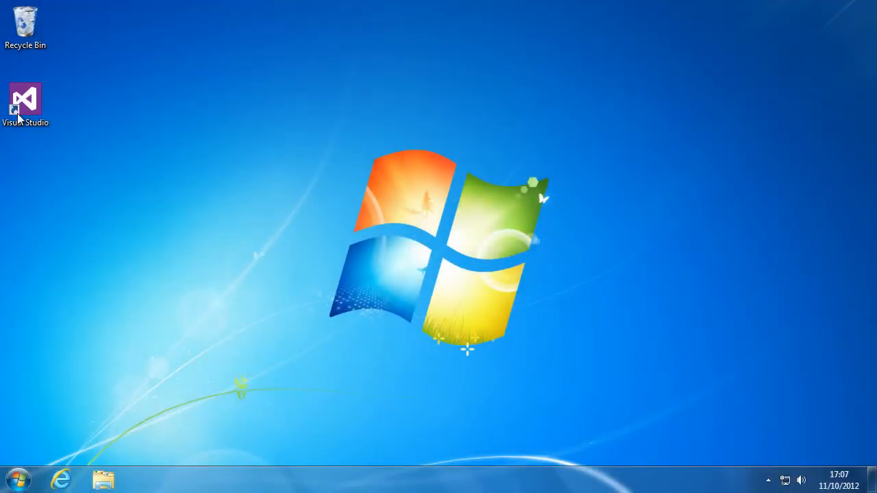
Step: Launch Visual Studio and create WebApplication1 from the Visual Basic ASP.NET Empty Web Application template
{"action": "double_click", "coordinate": [26, 100]}
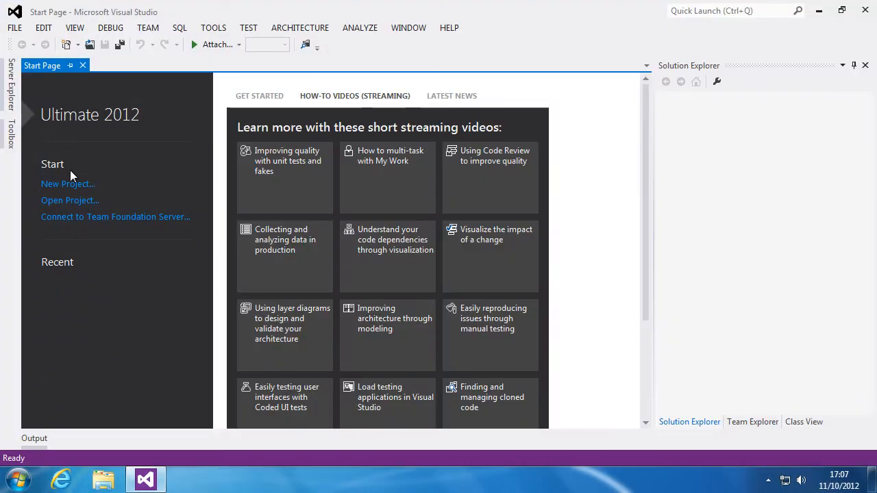
{"action": "left_click", "coordinate": [68, 183]}
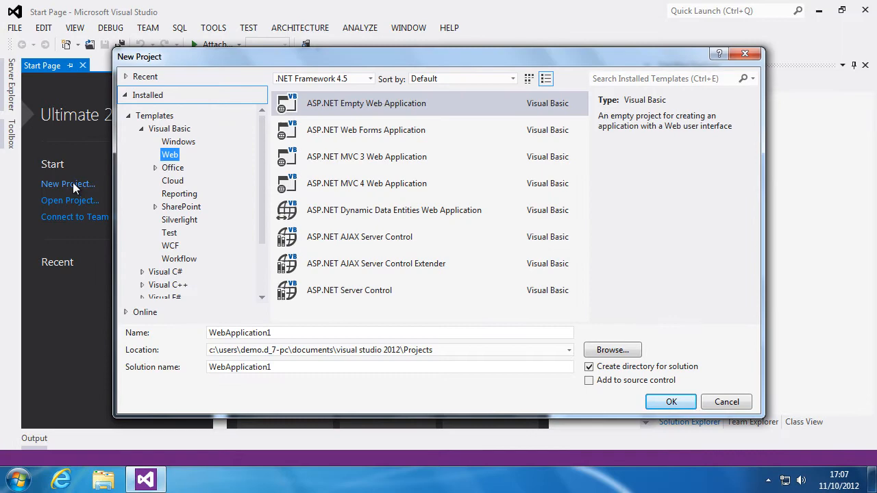
{"action": "left_click", "coordinate": [366, 103]}
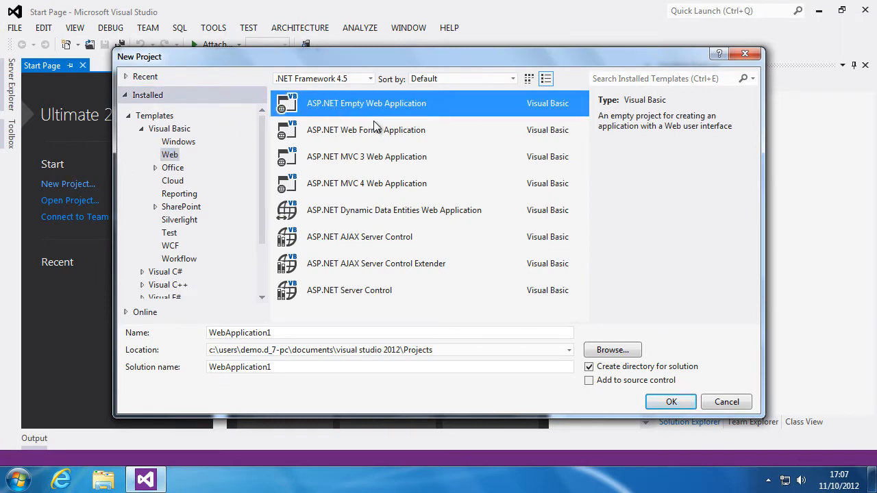
{"action": "left_click", "coordinate": [670, 401]}
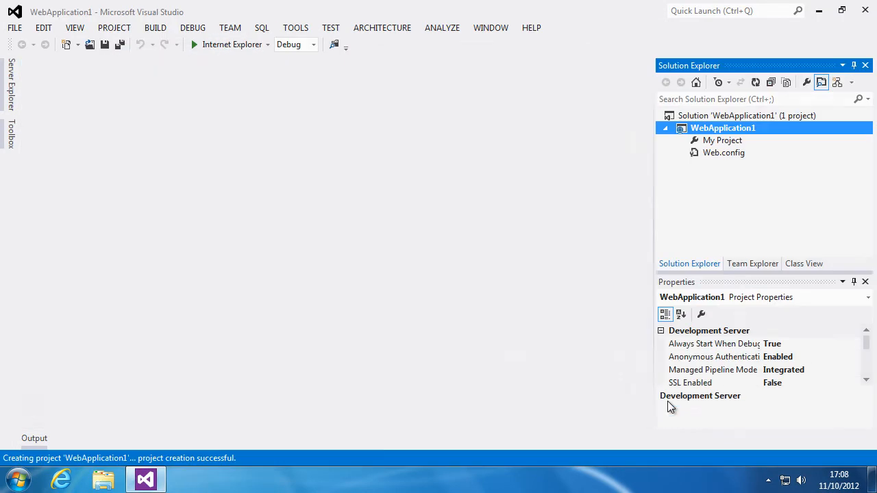
{"action": "mouse_move", "coordinate": [673, 238]}
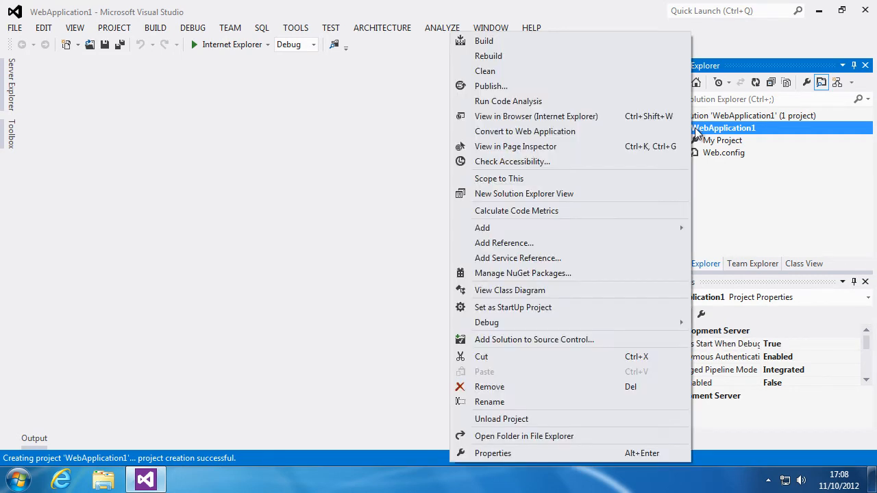
{"action": "mouse_move", "coordinate": [612, 173]}
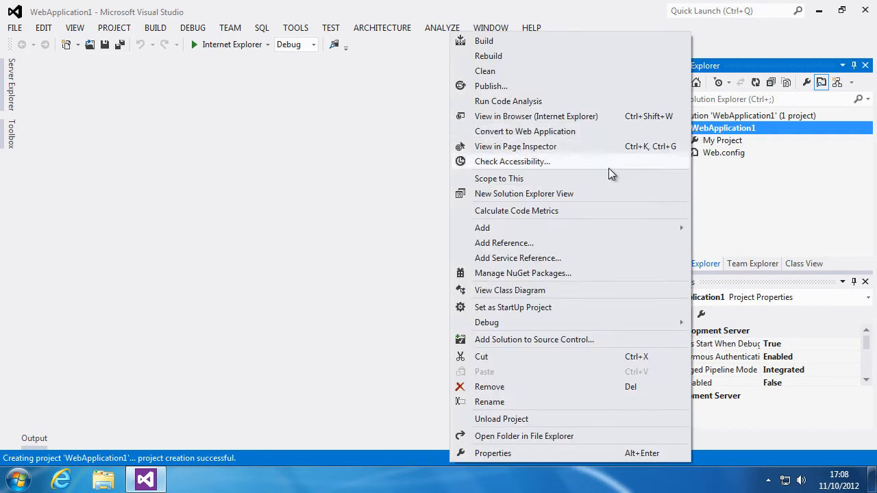
Step: Add a reference to Keyoti.RapidSpellWeb.ASP.NETv4 from the Extensions assemblies list
{"action": "left_click", "coordinate": [535, 249]}
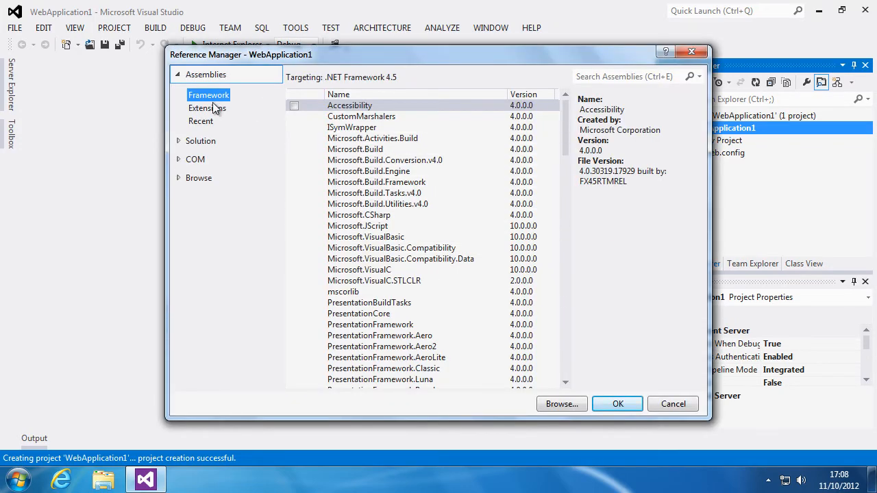
{"action": "left_click", "coordinate": [207, 107]}
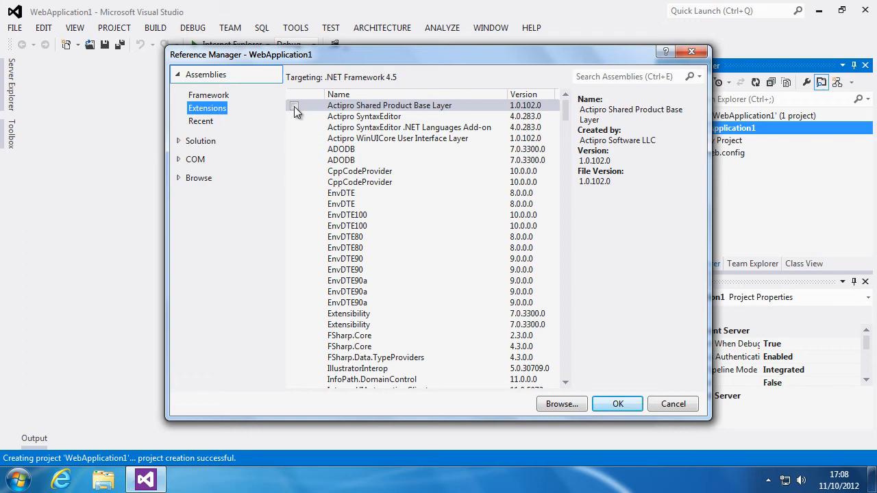
{"action": "scroll", "scroll_direction": "down", "scroll_amount": 3}
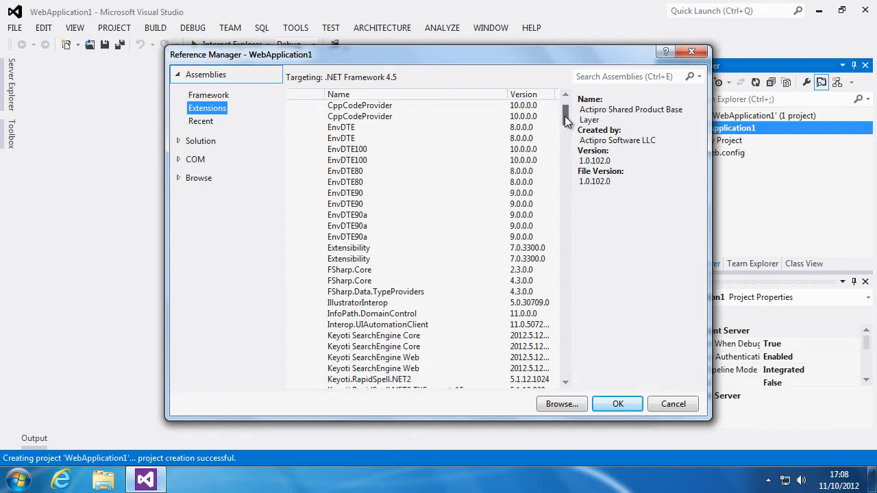
{"action": "scroll", "scroll_direction": "down", "scroll_amount": 3}
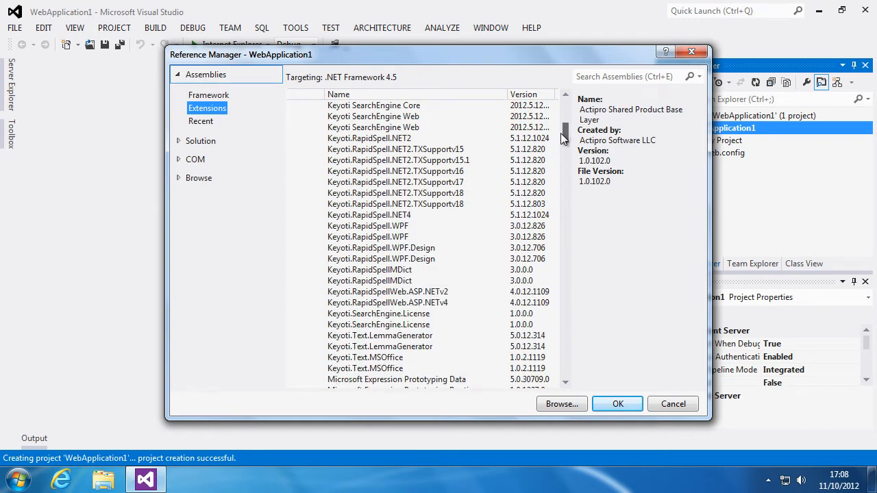
{"action": "scroll", "scroll_direction": "down", "scroll_amount": 3}
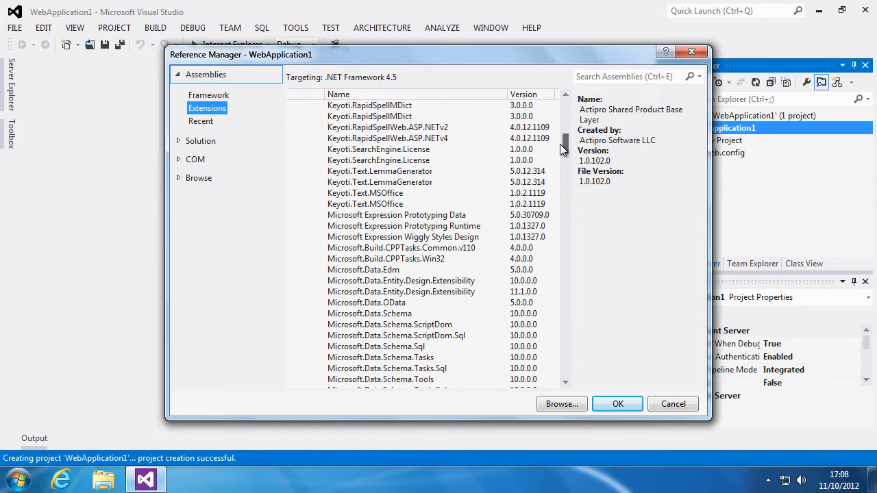
{"action": "mouse_move", "coordinate": [387, 137]}
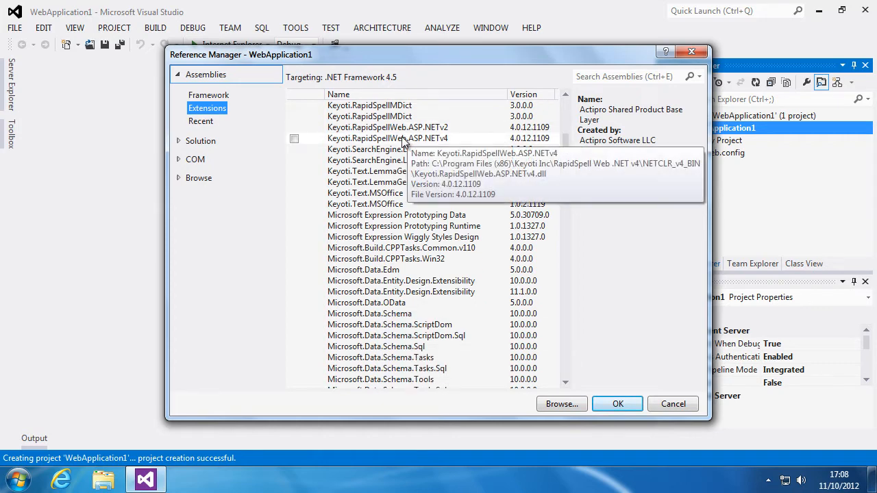
{"action": "left_click", "coordinate": [387, 138]}
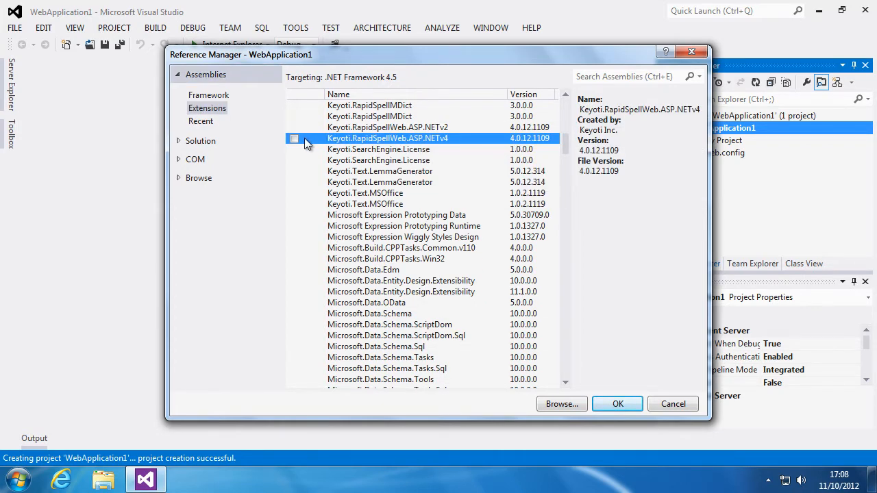
{"action": "left_click", "coordinate": [294, 138]}
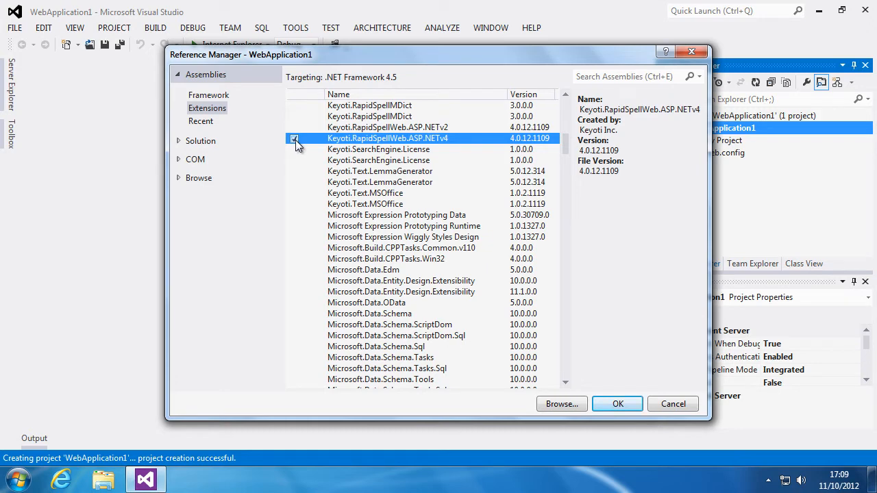
{"action": "left_click", "coordinate": [294, 139]}
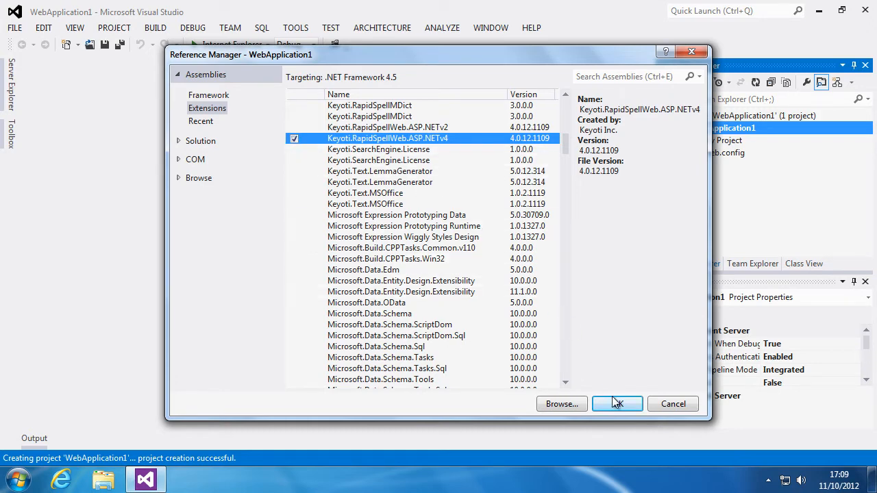
{"action": "left_click", "coordinate": [616, 404]}
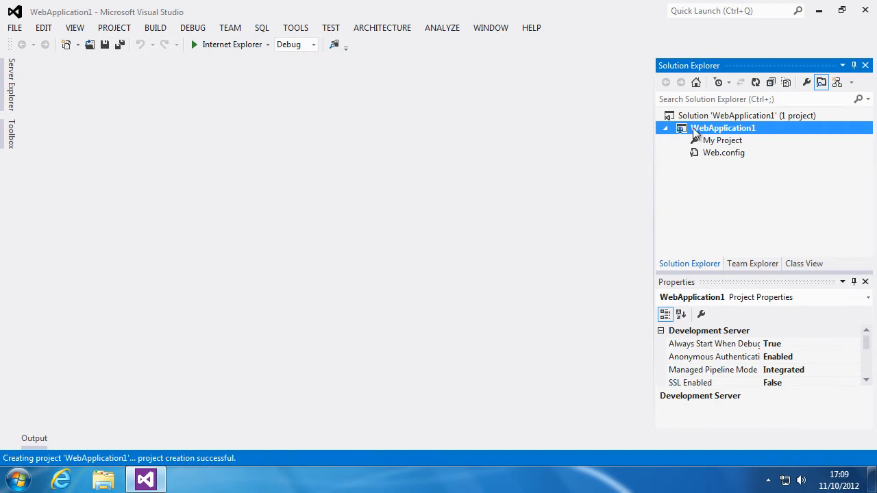
Step: Add a Web Form named WebForm1 to WebApplication1 and show it in Design view
{"action": "right_click", "coordinate": [722, 128]}
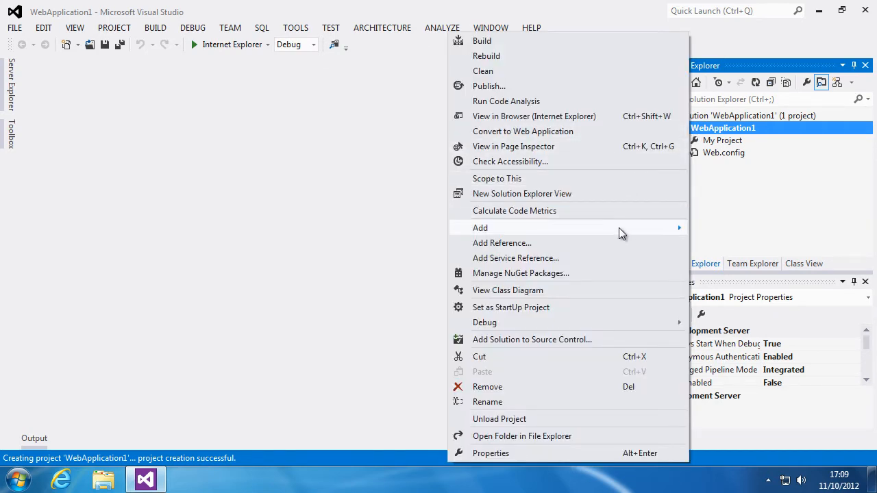
{"action": "mouse_move", "coordinate": [480, 227]}
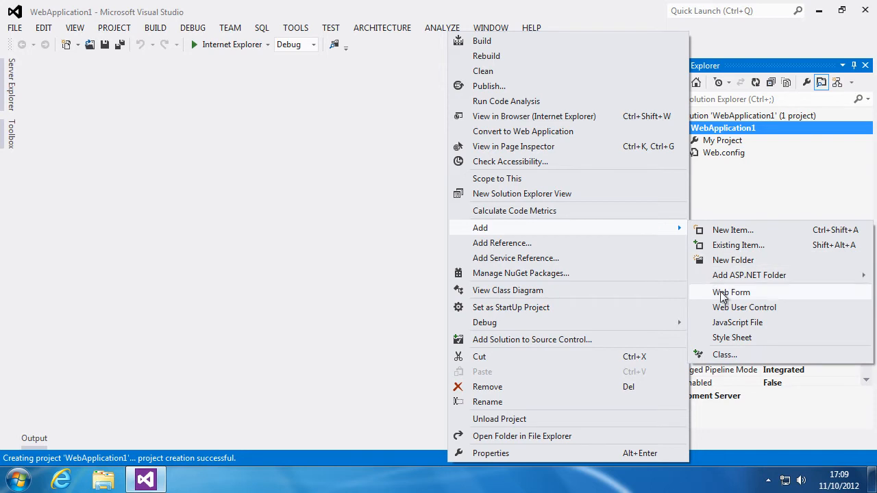
{"action": "left_click", "coordinate": [731, 292]}
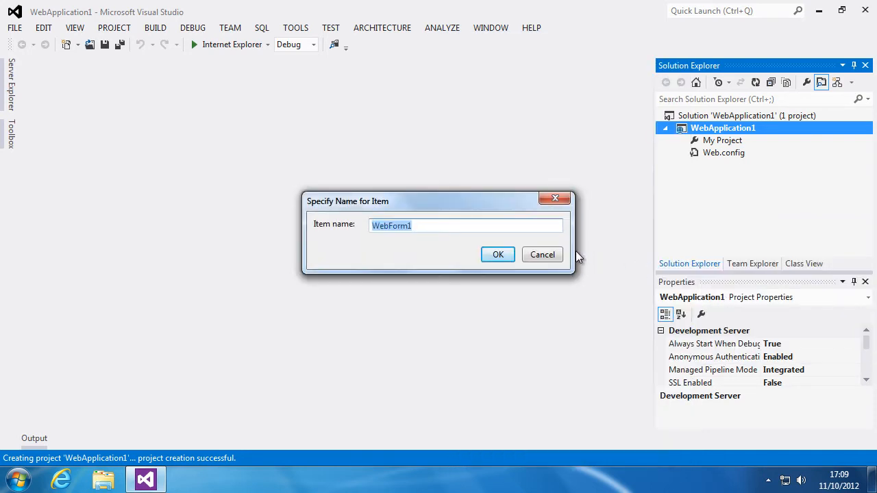
{"action": "left_click", "coordinate": [498, 254]}
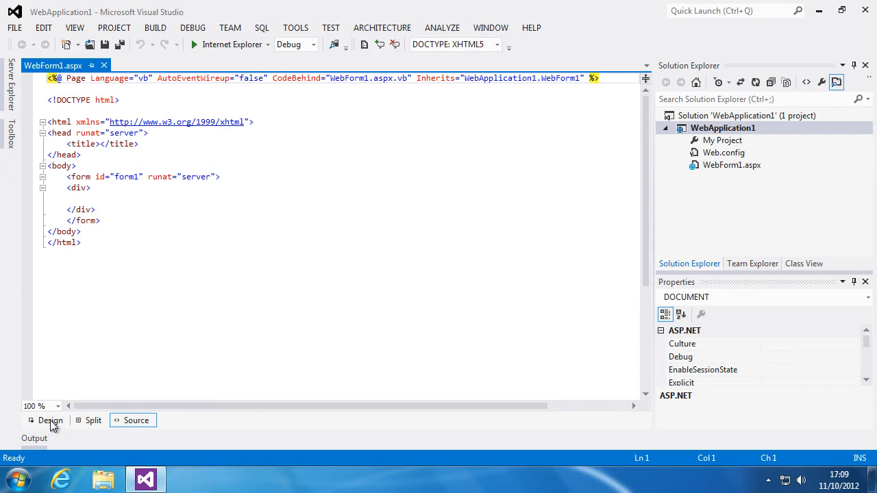
{"action": "left_click", "coordinate": [46, 419]}
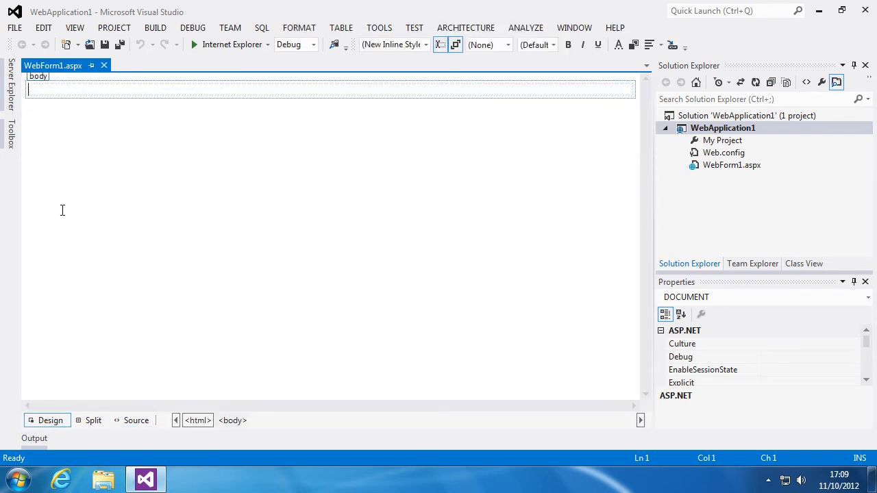
Step: Drag a TextBox from the Toolbox to the top of WebForm1 and enlarge it
{"action": "left_click", "coordinate": [10, 133]}
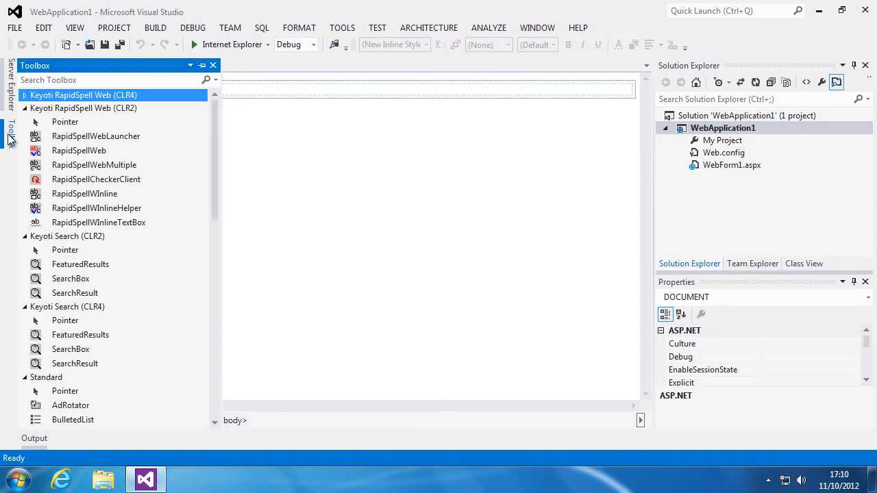
{"action": "mouse_move", "coordinate": [96, 136]}
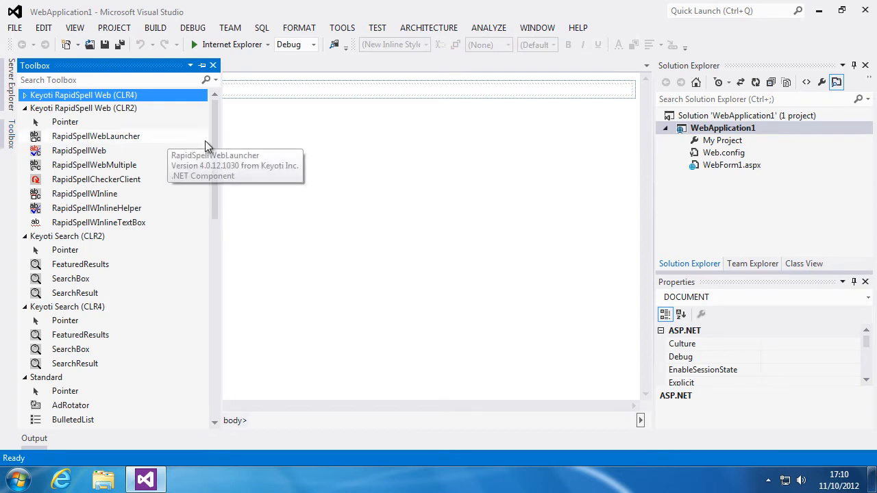
{"action": "scroll", "scroll_direction": "down", "scroll_amount": 3}
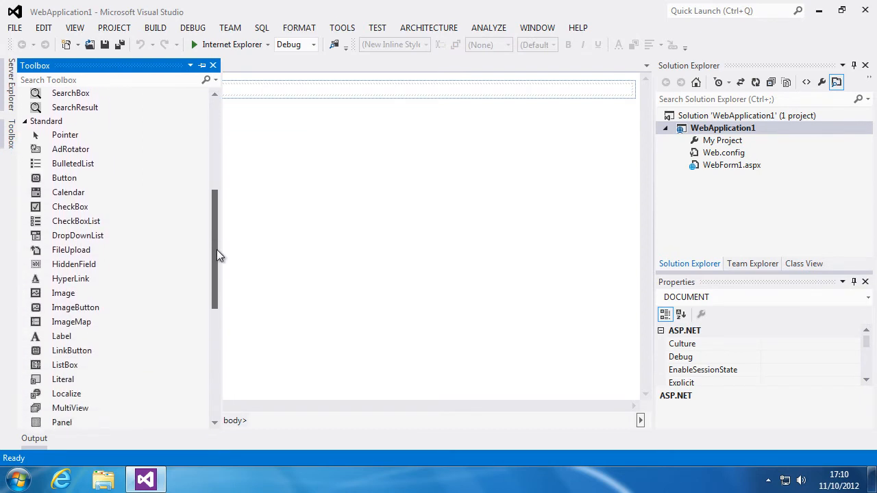
{"action": "scroll", "scroll_direction": "down", "scroll_amount": 3}
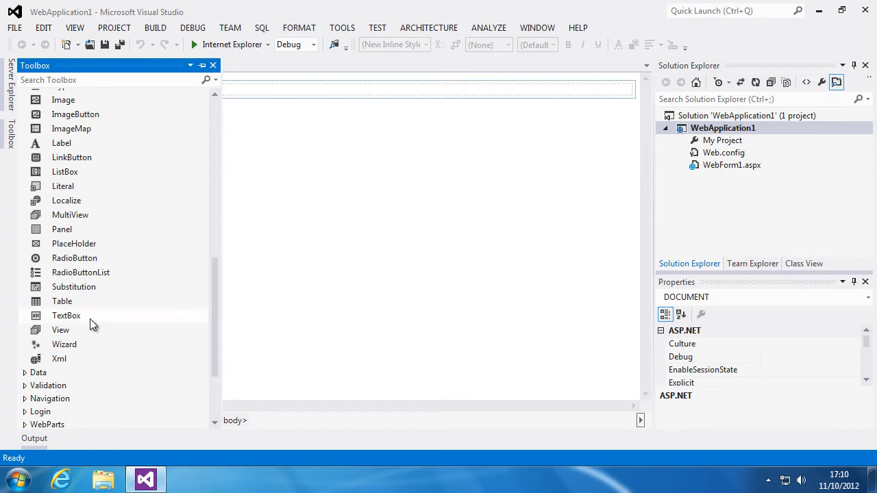
{"action": "left_click", "coordinate": [66, 316]}
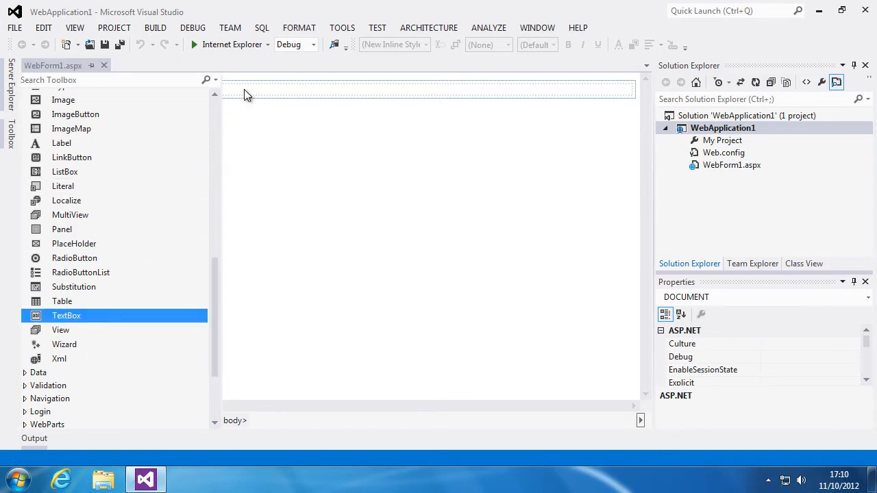
{"action": "left_click_drag", "start_coordinate": [66, 315], "coordinate": [72, 90]}
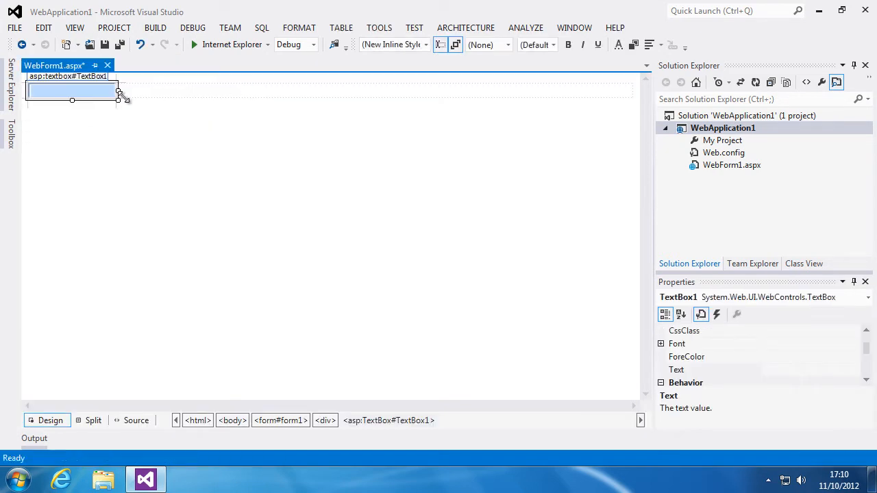
{"action": "left_click_drag", "start_coordinate": [118, 100], "coordinate": [212, 168]}
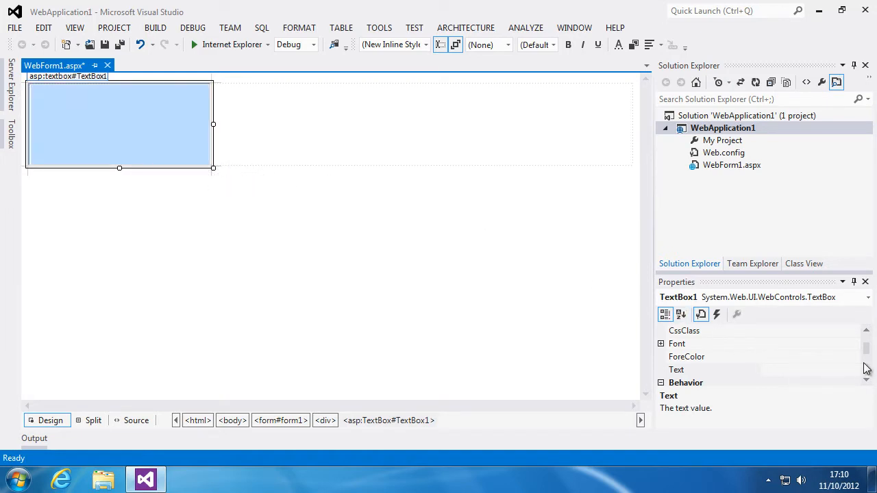
Step: Set TextBox1's TextMode property to MultiLine
{"action": "scroll", "scroll_direction": "down", "scroll_amount": 3}
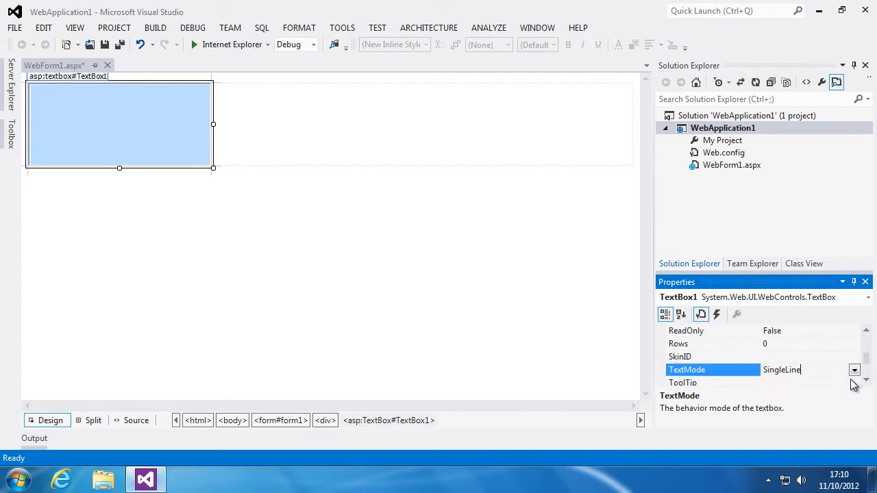
{"action": "left_click", "coordinate": [854, 370]}
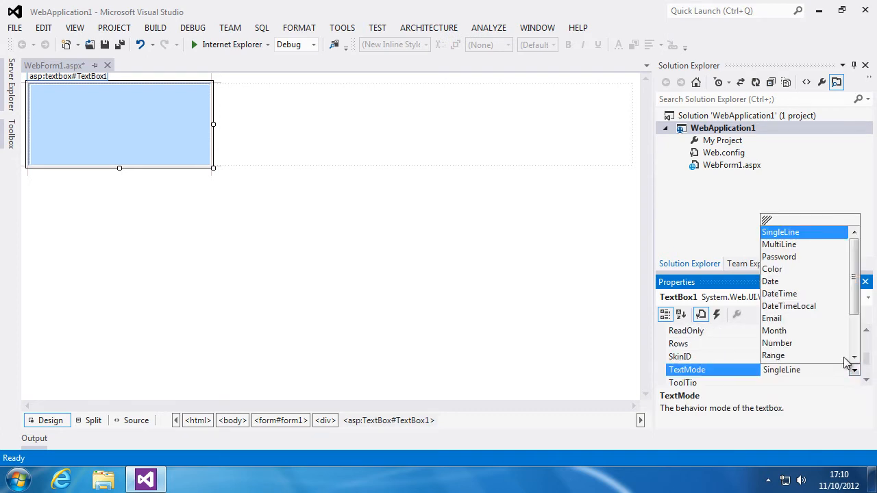
{"action": "left_click", "coordinate": [779, 244]}
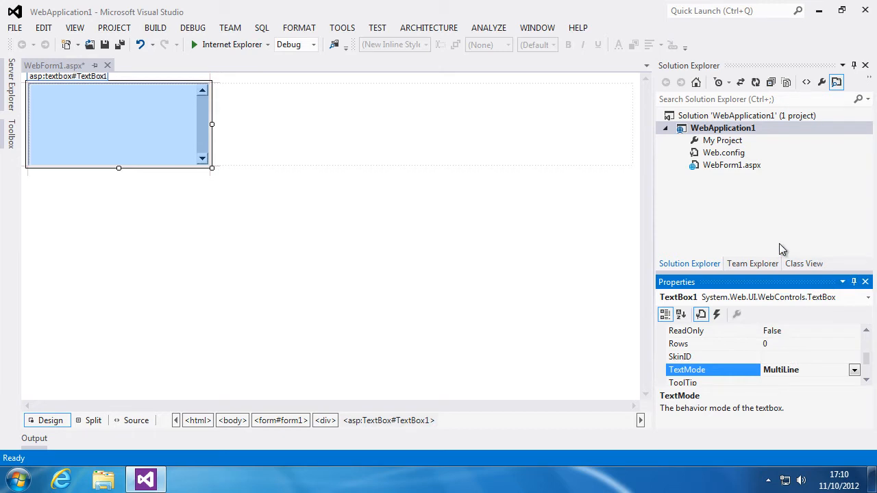
{"action": "mouse_move", "coordinate": [150, 396]}
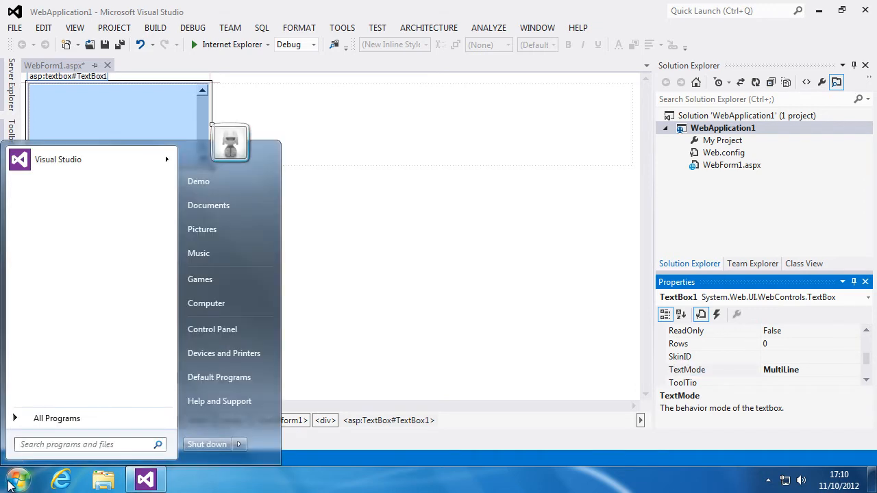
Step: Open the RapidSpell Web .NET v4 Install Folder from Start > All Programs
{"action": "left_click", "coordinate": [57, 418]}
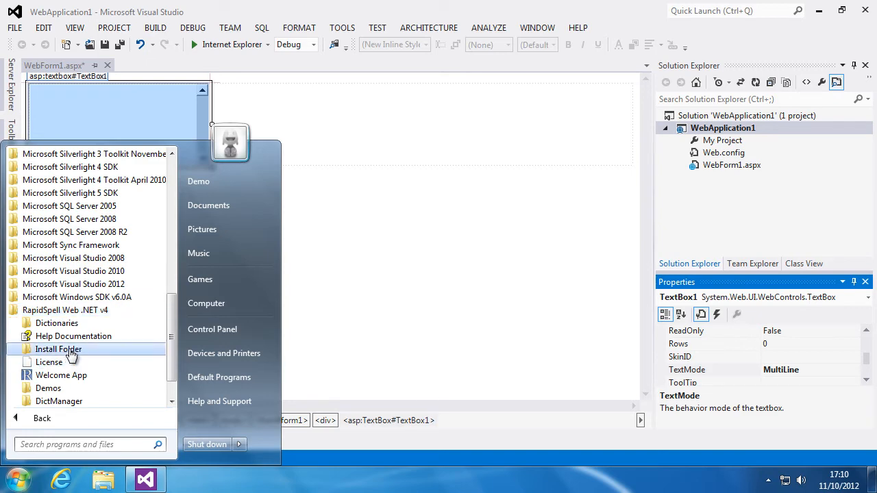
{"action": "left_click", "coordinate": [58, 349]}
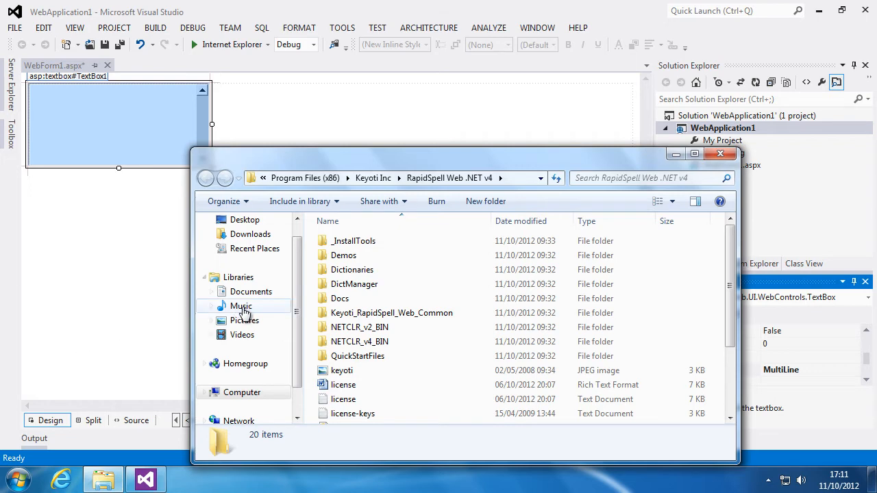
Step: Drag the Keyoti_RapidSpell_Web_Common folder into the WebApplication1 project in Solution Explorer
{"action": "left_click", "coordinate": [391, 313]}
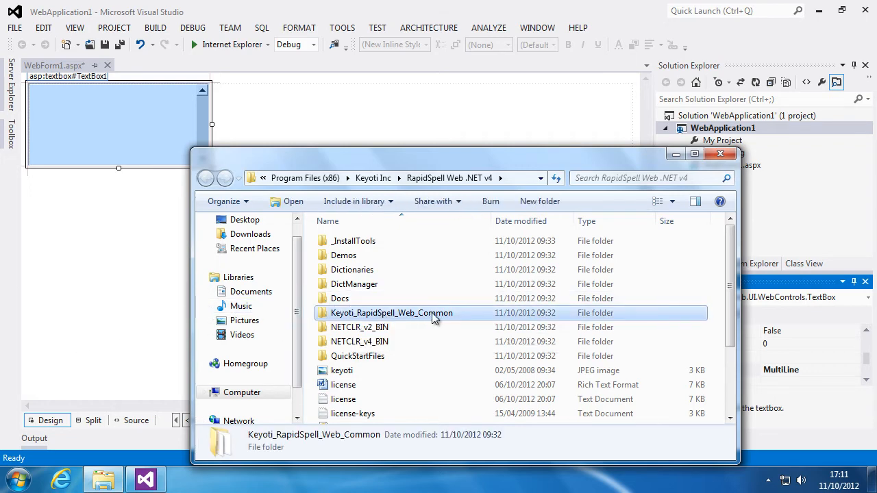
{"action": "left_click_drag", "start_coordinate": [391, 314], "coordinate": [534, 298]}
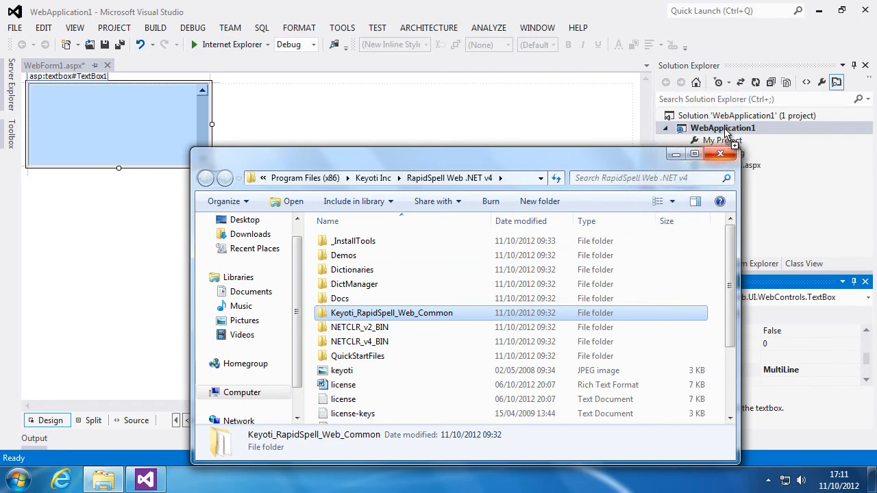
{"action": "left_click", "coordinate": [720, 153]}
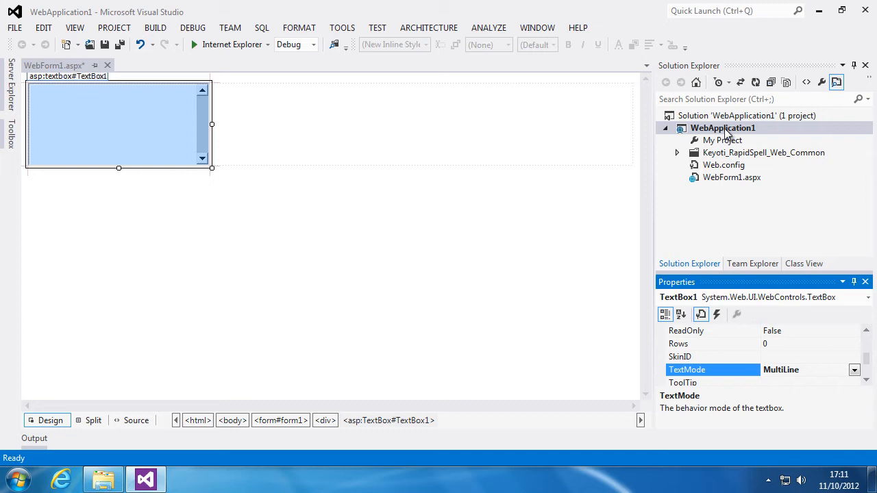
{"action": "mouse_move", "coordinate": [563, 194]}
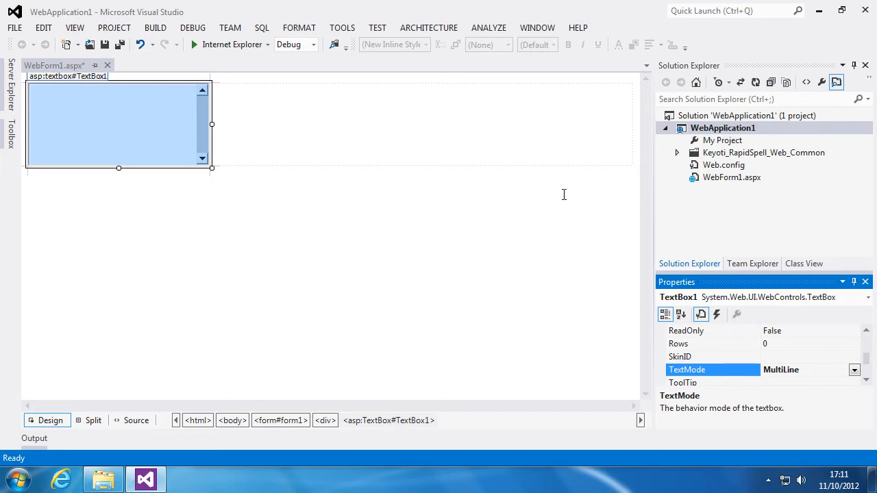
{"action": "mouse_move", "coordinate": [148, 423]}
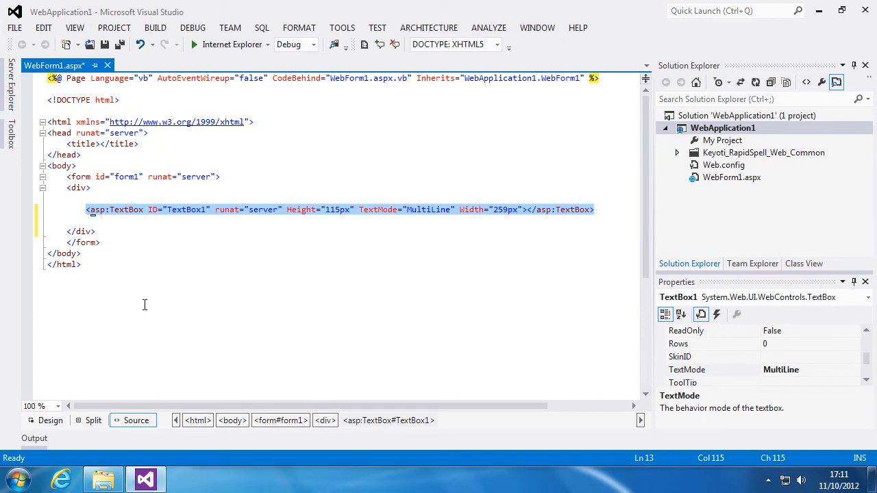
Step: Add RapidSpell-AYT.js from Keyoti_RapidSpell_Web_Common to a new line in WebForm1's head
{"action": "left_click", "coordinate": [156, 144]}
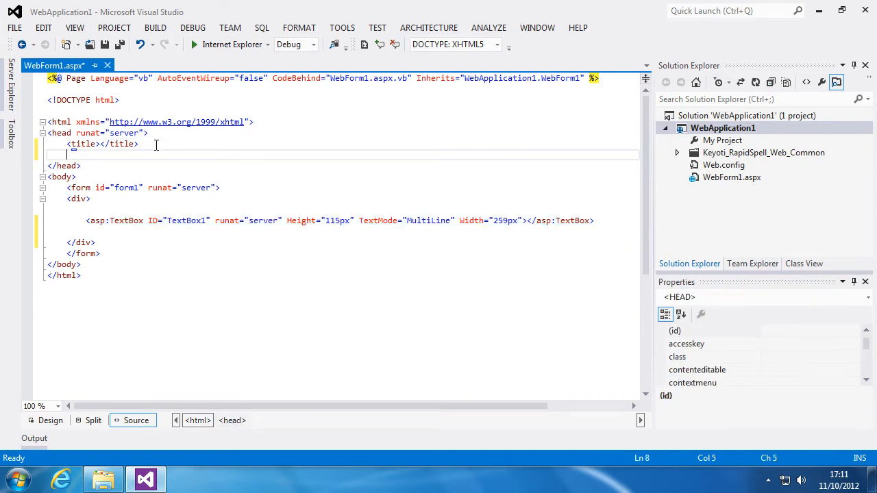
{"action": "mouse_move", "coordinate": [555, 128]}
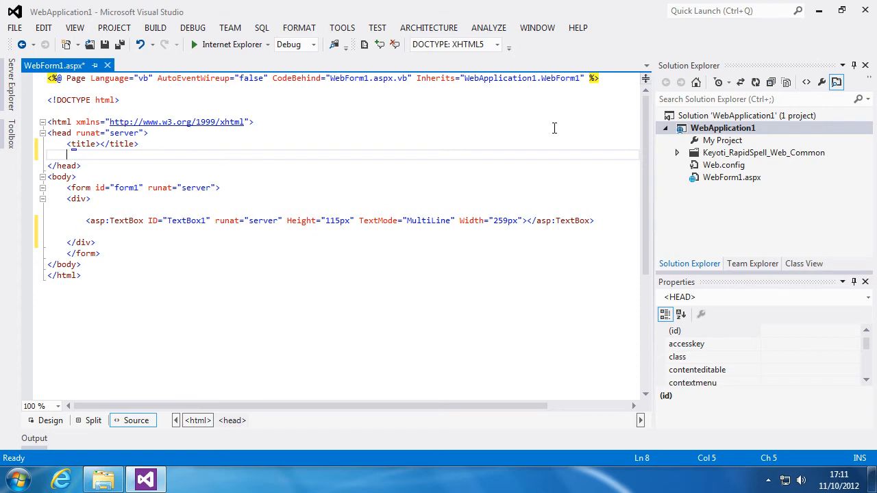
{"action": "left_click", "coordinate": [723, 127]}
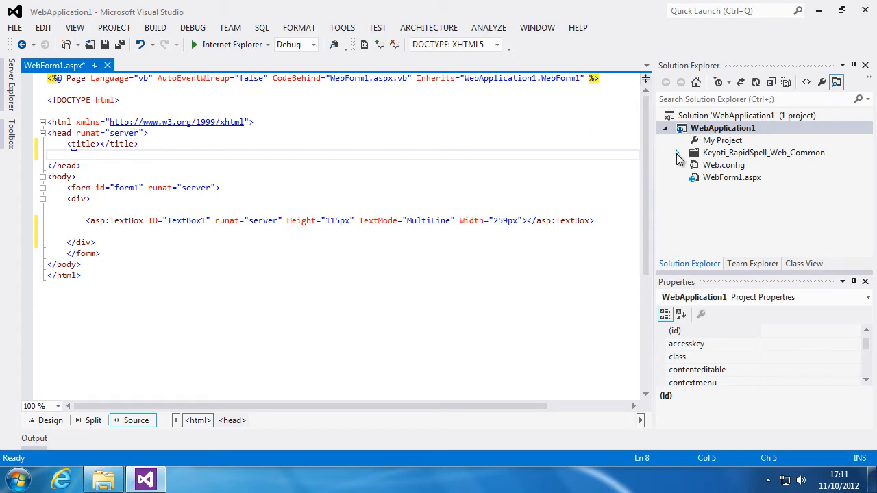
{"action": "left_click", "coordinate": [683, 152]}
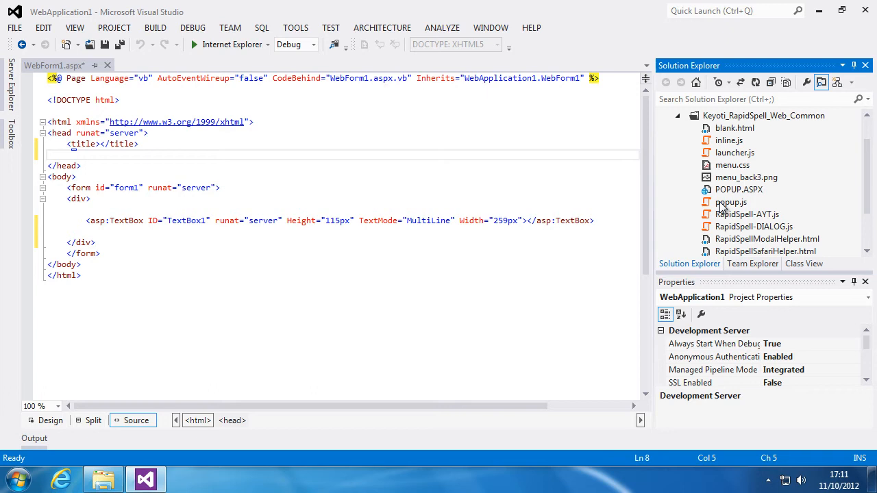
{"action": "left_click", "coordinate": [747, 214]}
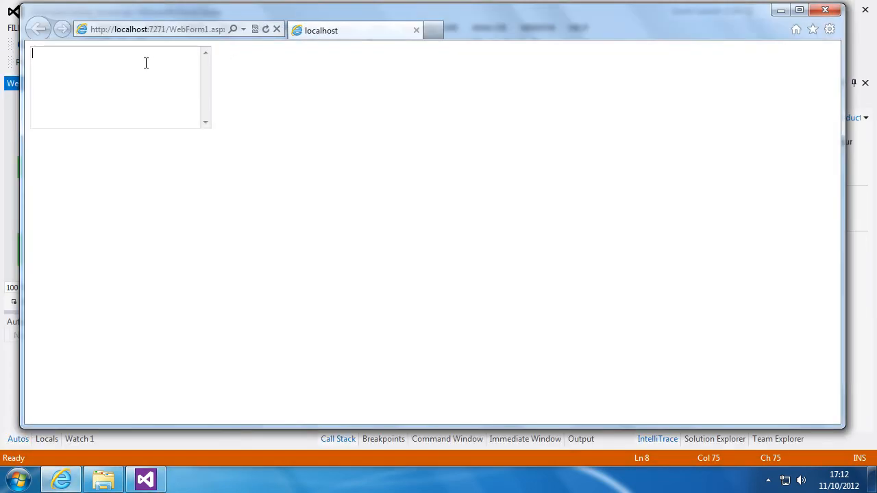
Step: Type 'spell chec', then correct 'checkking' to 'checking' and 'spell' to 'Spell' from suggestions
{"action": "type", "text": "spell checkking"}
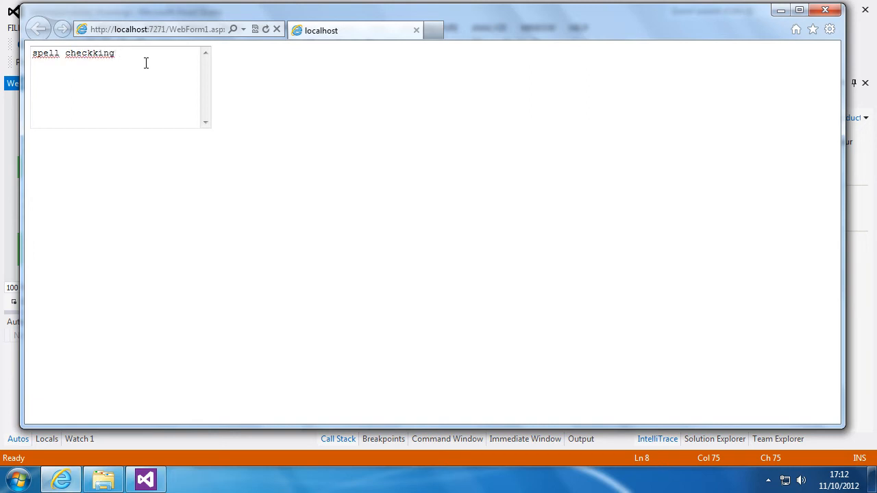
{"action": "right_click", "coordinate": [90, 53]}
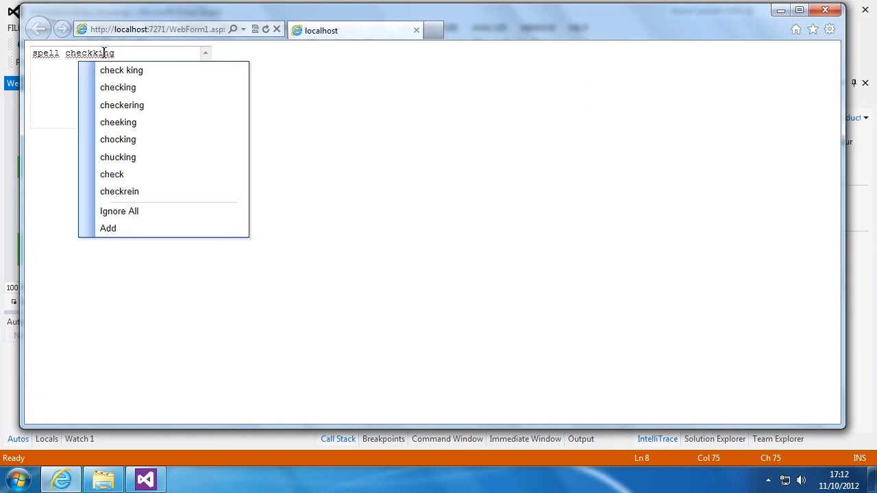
{"action": "left_click", "coordinate": [118, 87]}
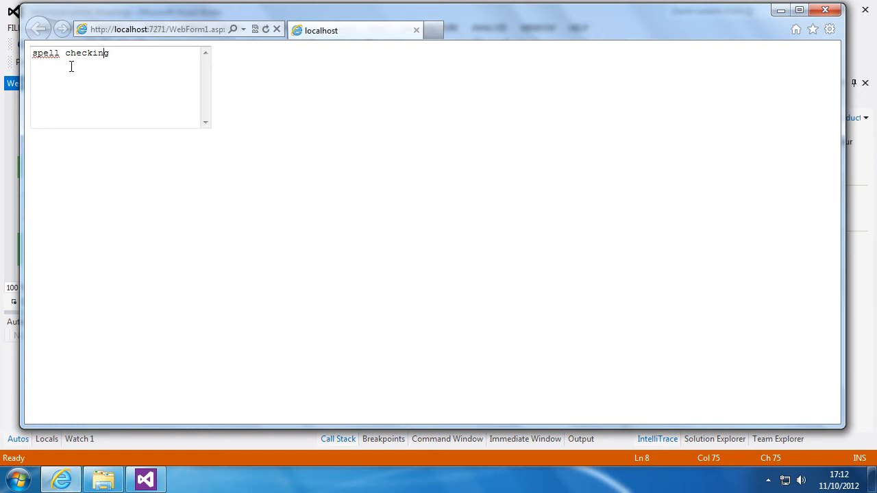
{"action": "right_click", "coordinate": [45, 53]}
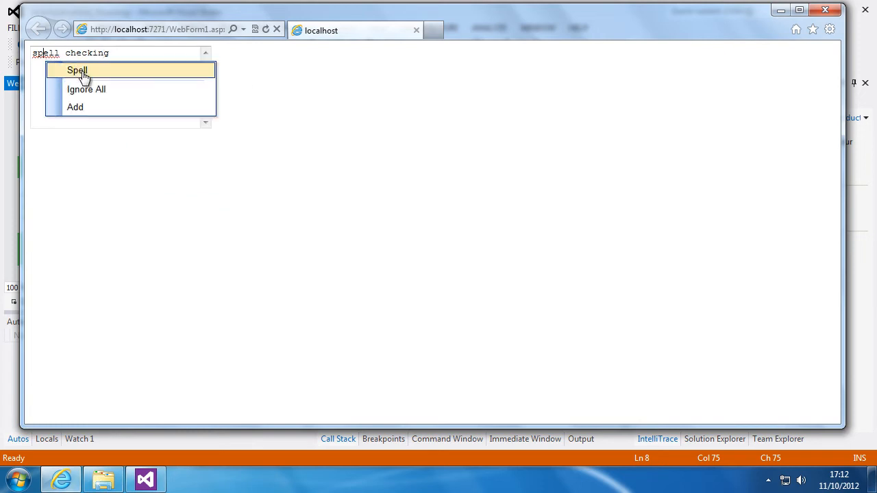
{"action": "left_click", "coordinate": [77, 70]}
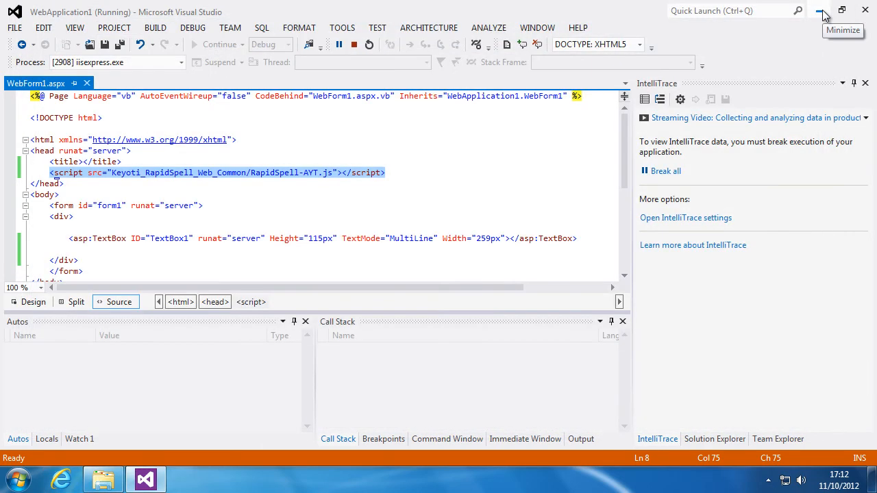
Step: Add RapidSpell-DIALOG.js to the head and a 'Spell Check' button calling rapidSpell.dialog_spellCheck()
{"action": "left_click", "coordinate": [353, 44]}
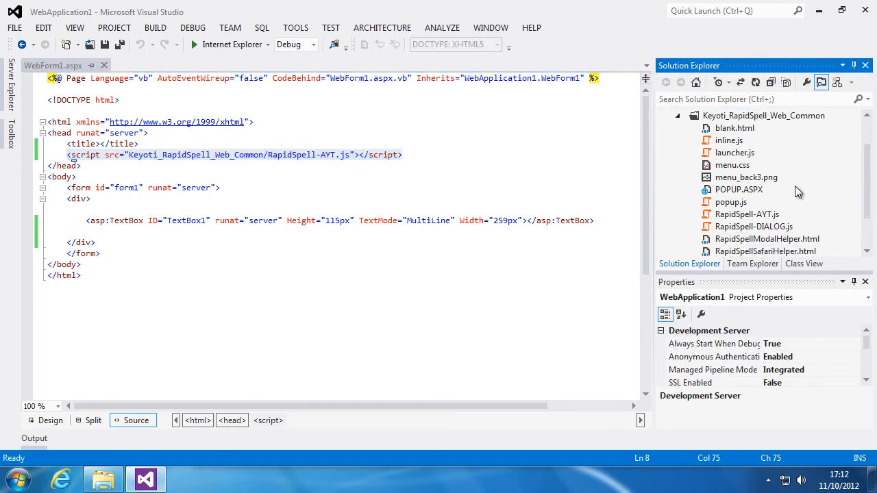
{"action": "left_click", "coordinate": [754, 226]}
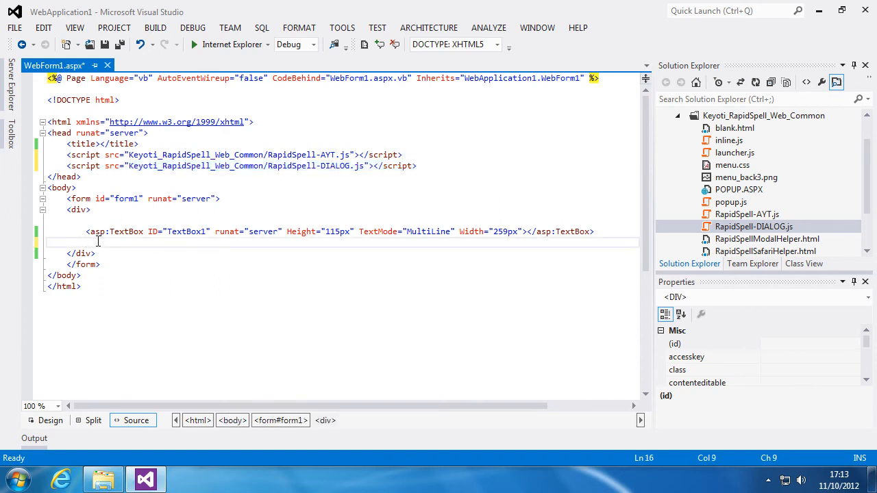
{"action": "left_click", "coordinate": [593, 231]}
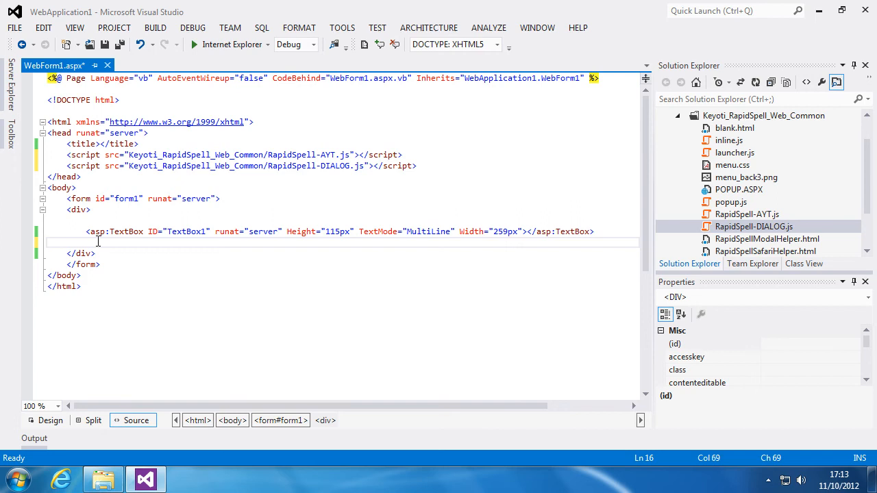
{"action": "type", "text": "<input type=\"button\" onclick=\"rapidSpell.dialog_spellCheck()\" value=\"Spell Check\" />"}
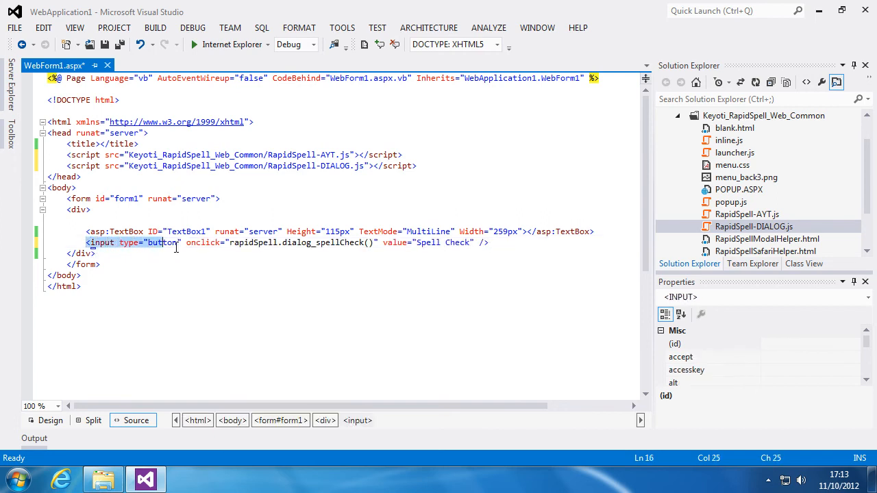